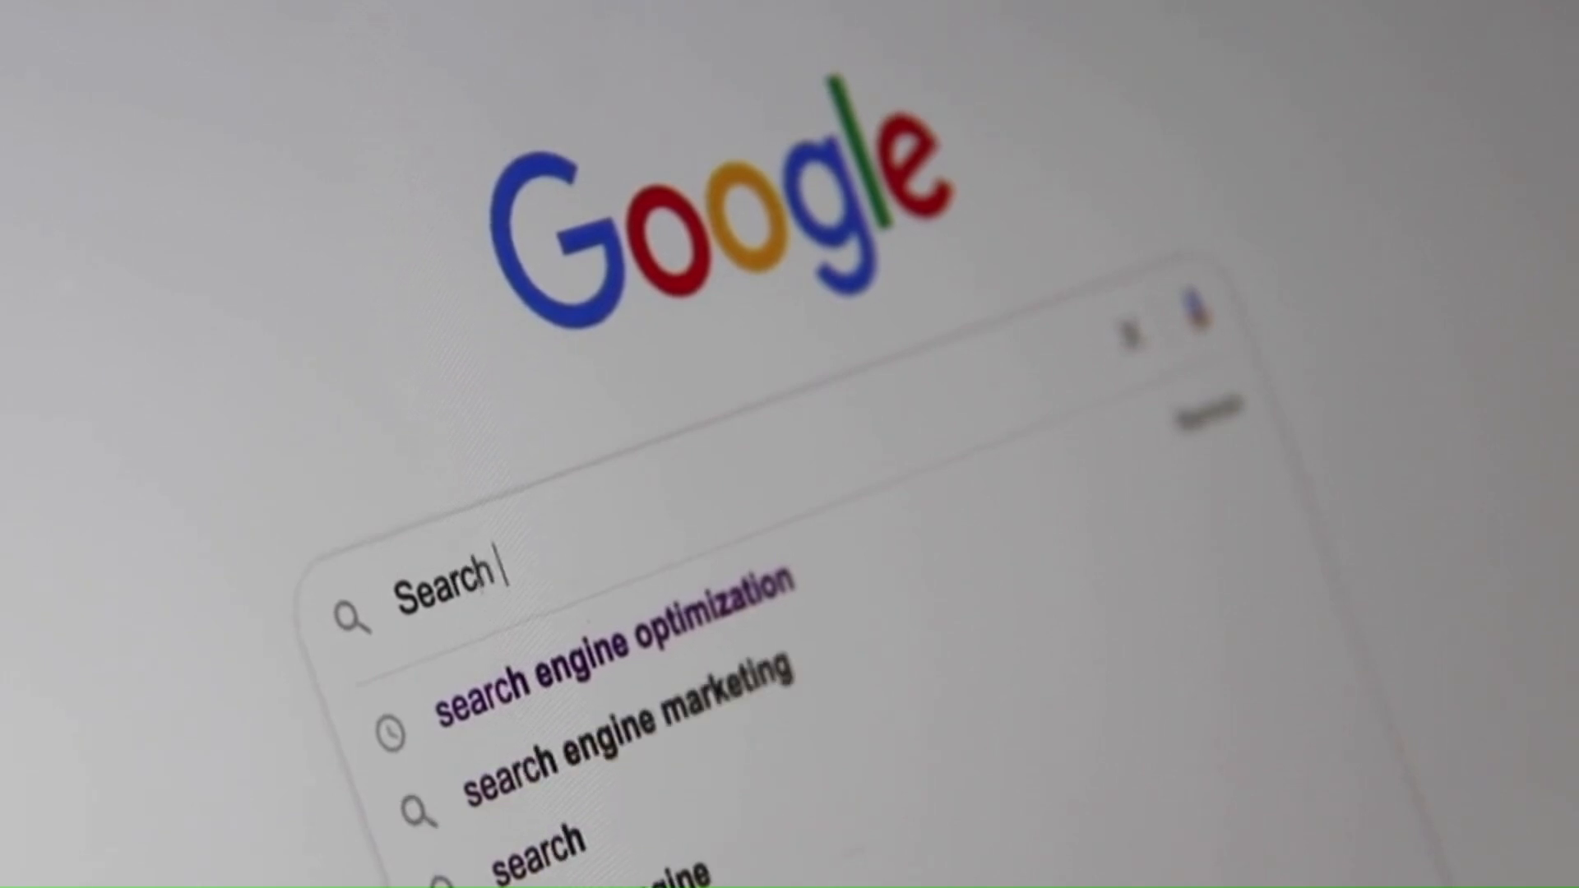
pyautogui.write('Search Engine O')
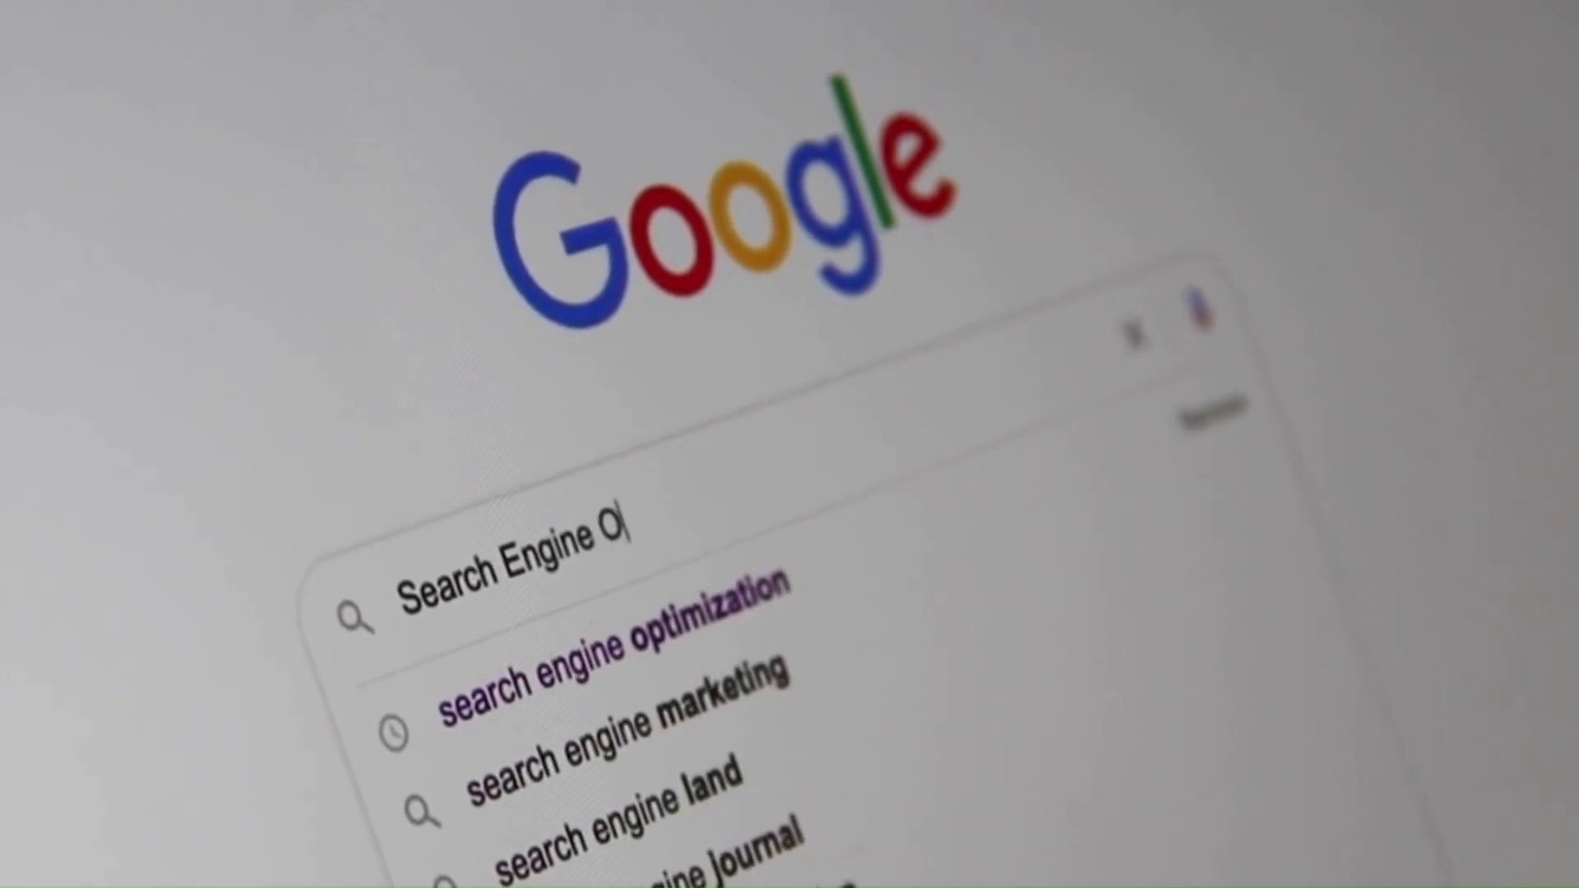